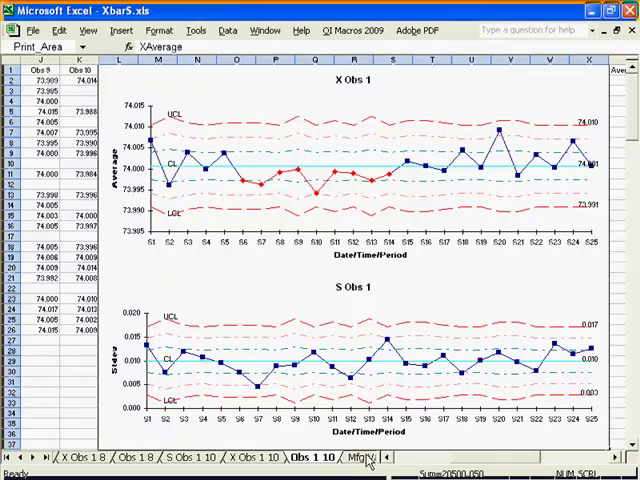
# Step: Switch to the Mfg Variable sheet holding the sample observation data
pyautogui.click(360, 458)
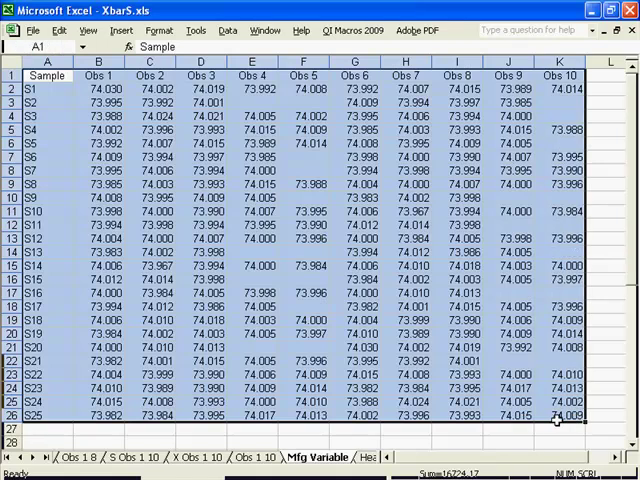
# Step: Start an XbarS control chart from the QI Macros 2009 Control Charts menu
pyautogui.click(352, 30)
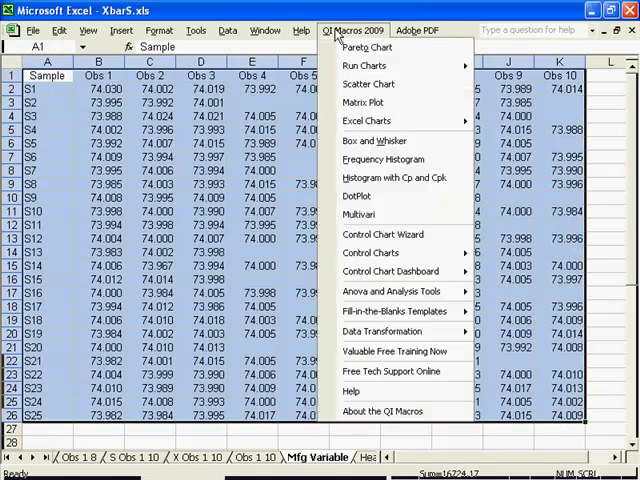
pyautogui.moveTo(380, 252)
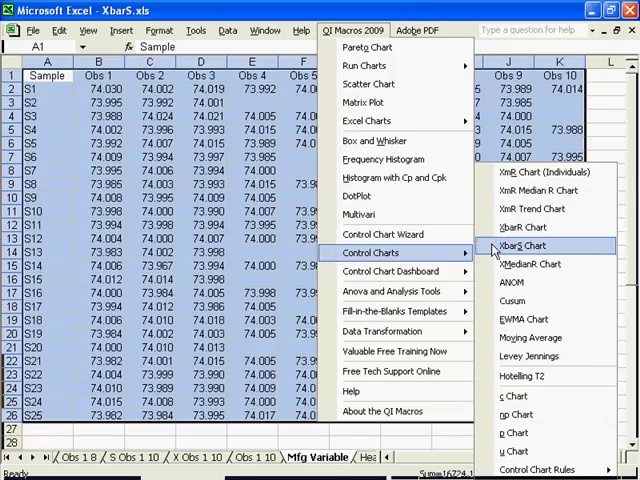
pyautogui.click(520, 244)
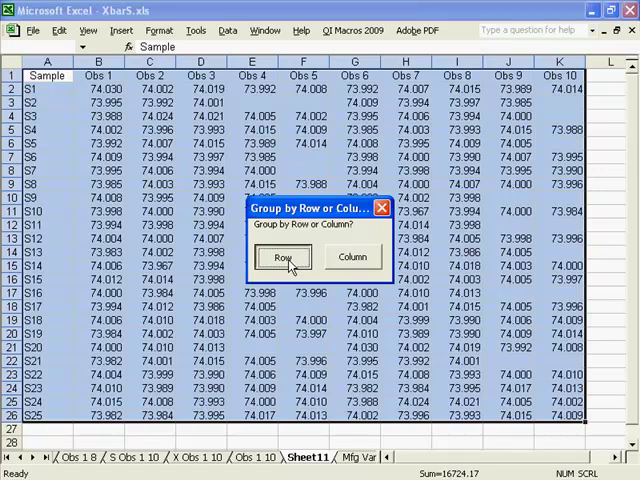
# Step: Group data by row and accept default titles for the S Obs 1 and X Obs 1 charts
pyautogui.click(284, 256)
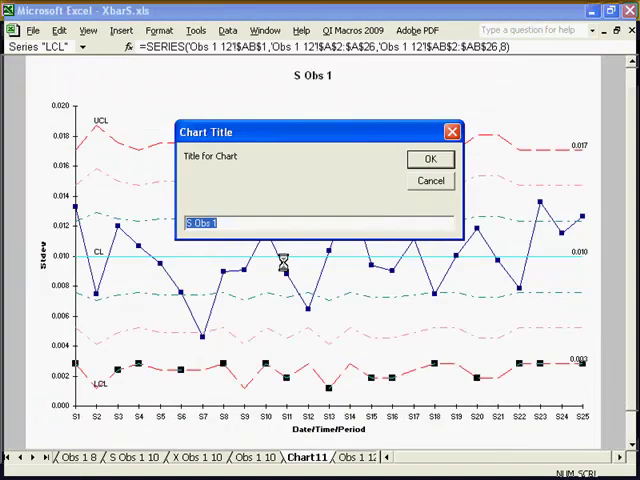
pyautogui.click(430, 160)
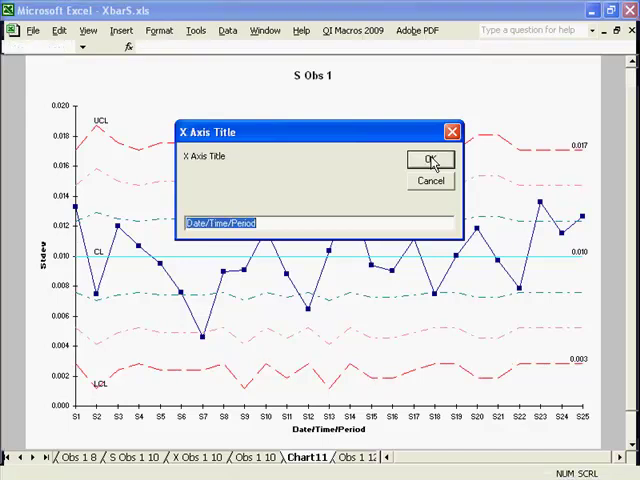
pyautogui.click(430, 160)
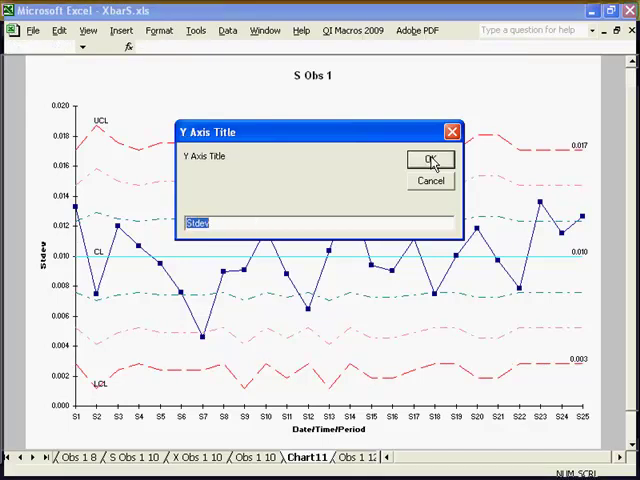
pyautogui.click(432, 160)
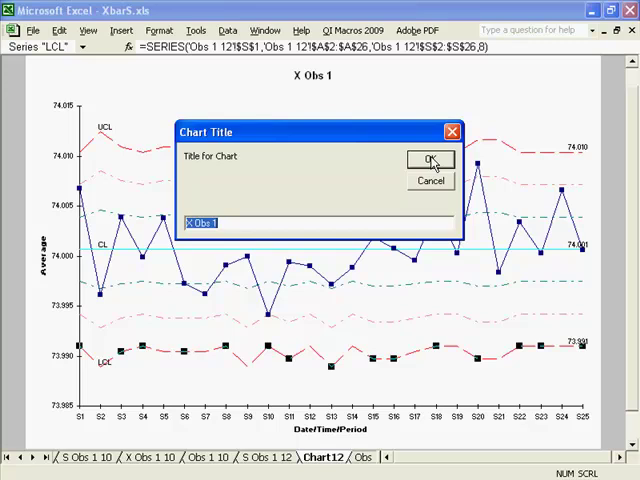
pyautogui.click(430, 160)
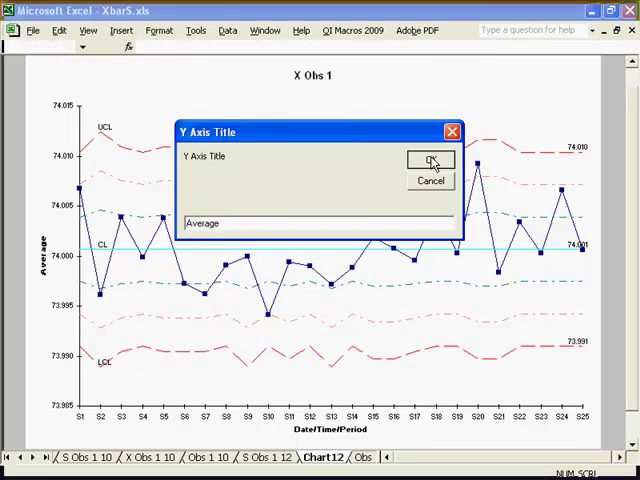
pyautogui.click(432, 160)
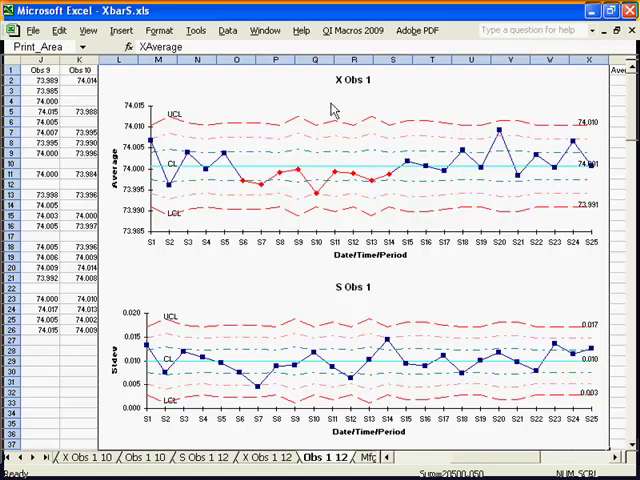
pyautogui.moveTo(322, 104)
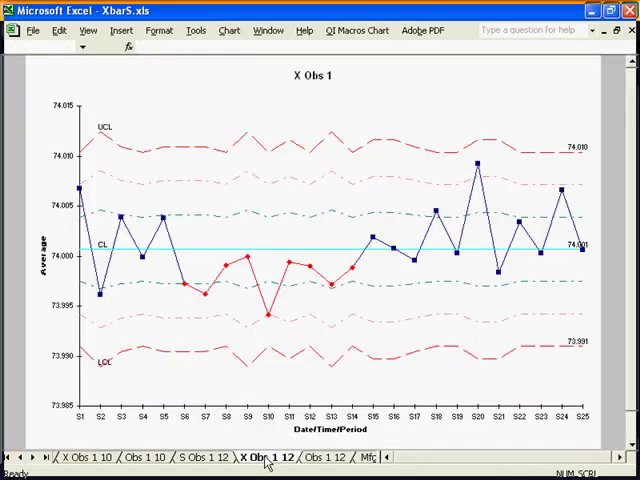
pyautogui.click(212, 456)
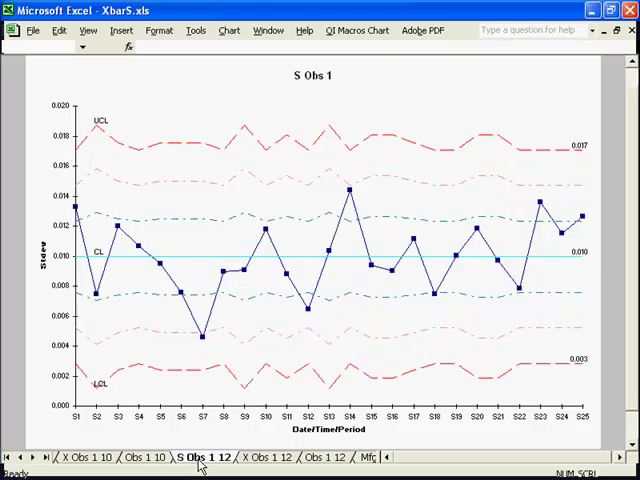
pyautogui.moveTo(256, 458)
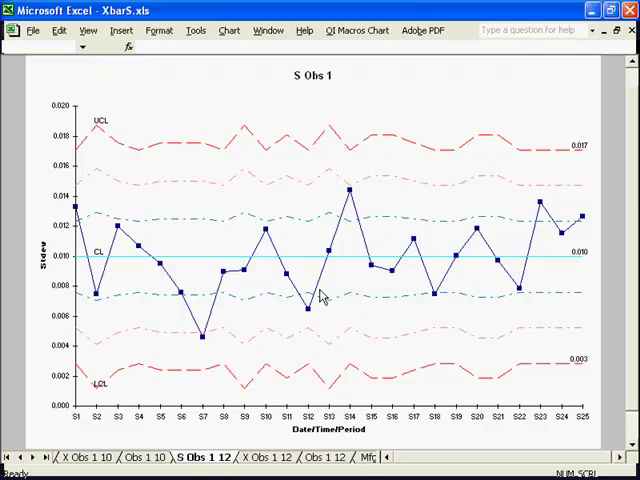
pyautogui.moveTo(238, 324)
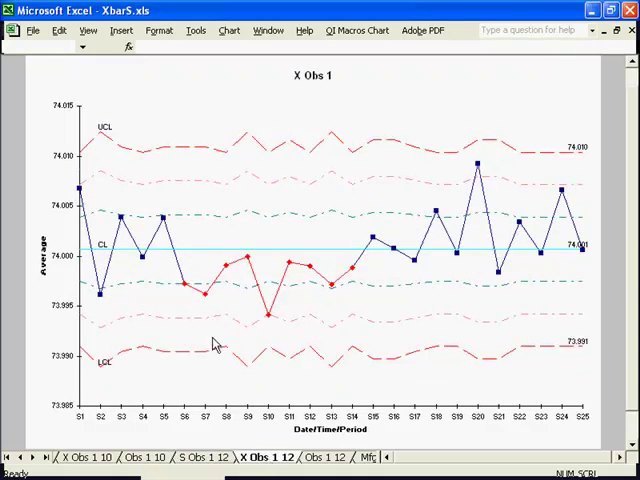
pyautogui.moveTo(204, 268)
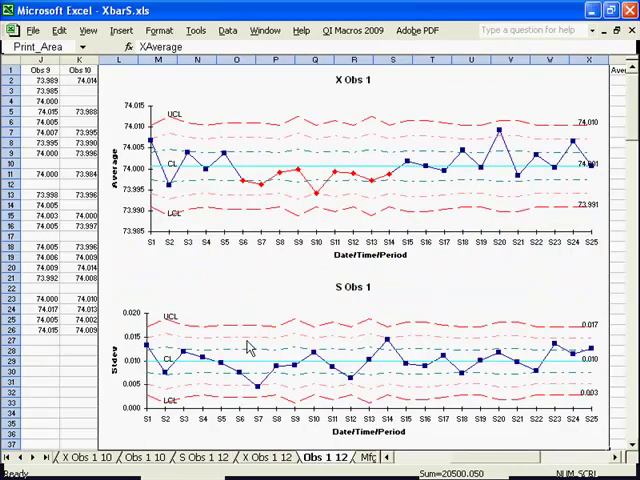
pyautogui.moveTo(250, 344)
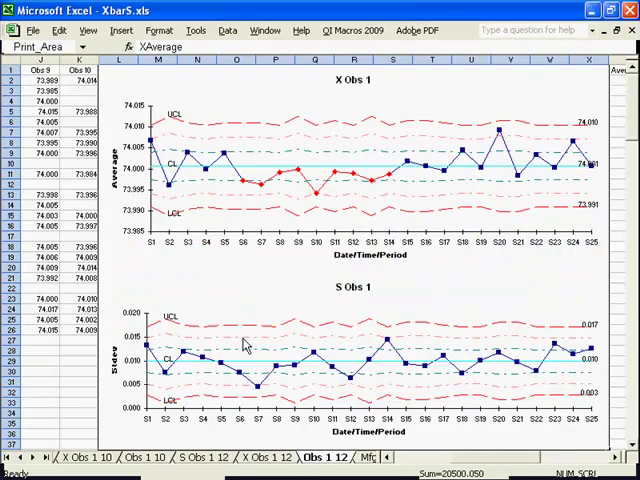